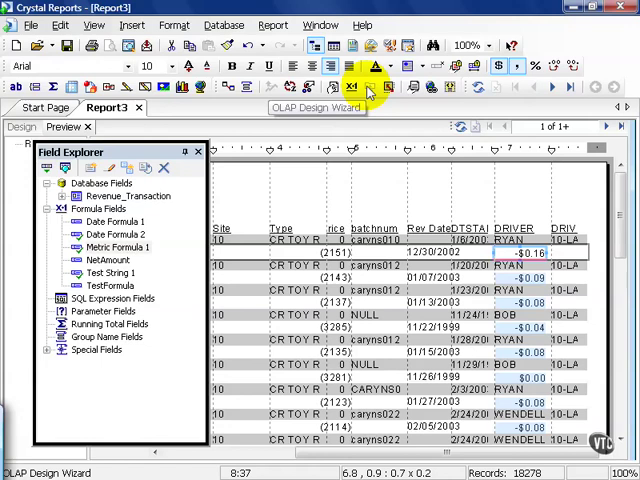
mouse_move(370, 90)
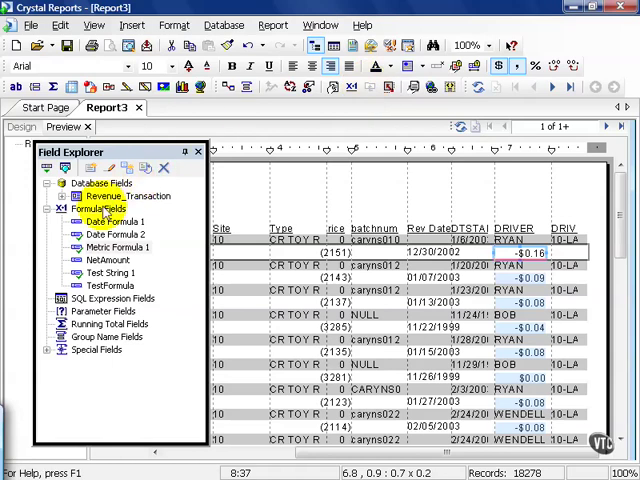
Create a new formula field named 'Conversion formula 1'.
right_click(90, 208)
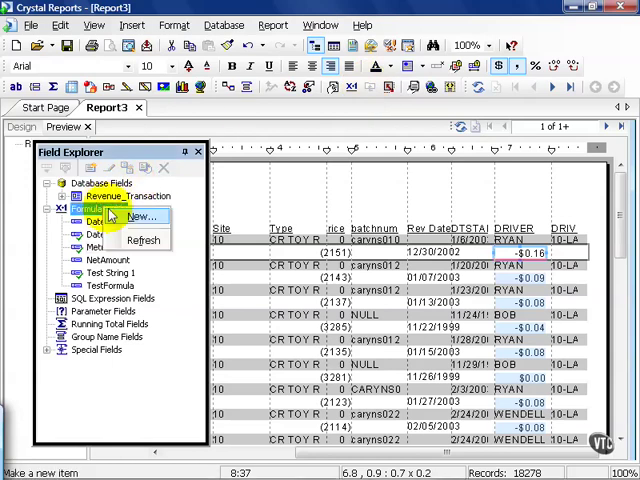
click(137, 217)
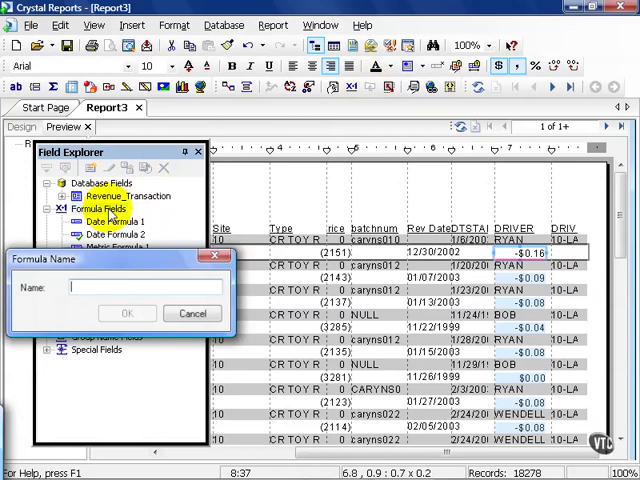
text(Conversion formula 1)
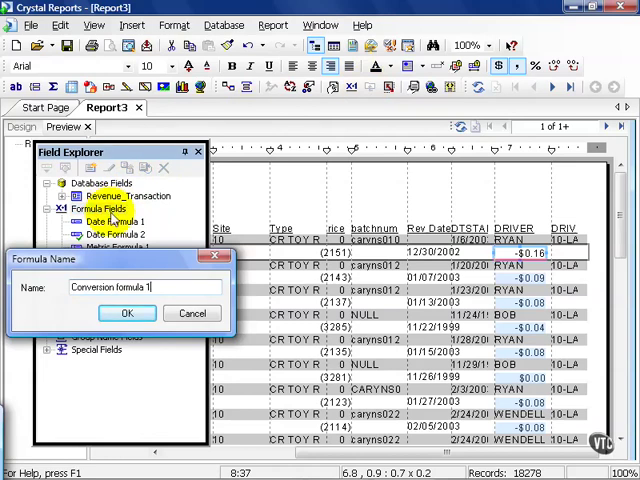
click(127, 313)
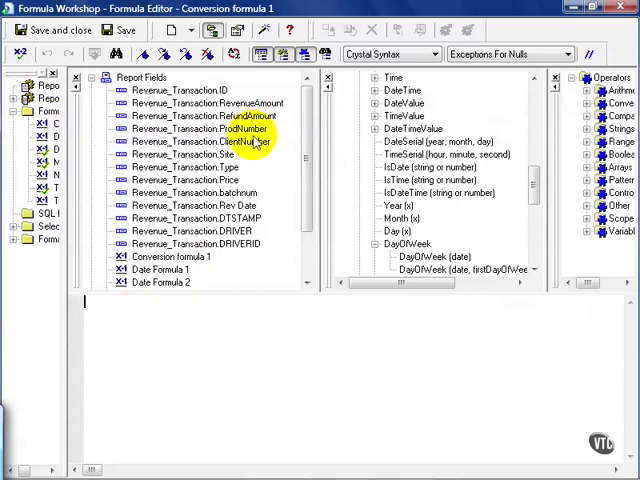
Write ClientNumber + ' - ' + RevenueAmount, check it, and dismiss the string-required error.
double_click(241, 141)
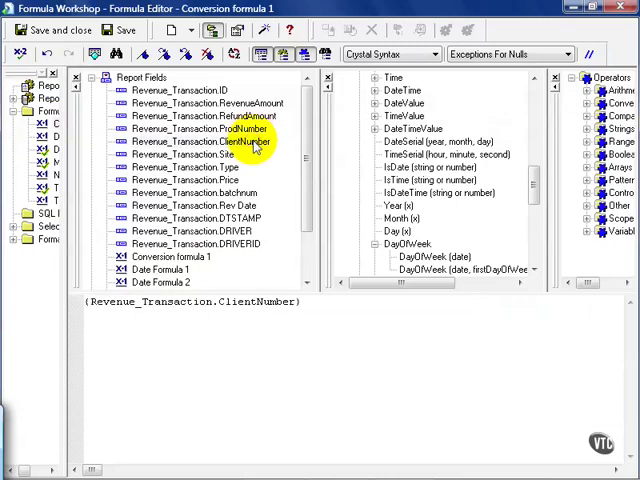
text(+ ')
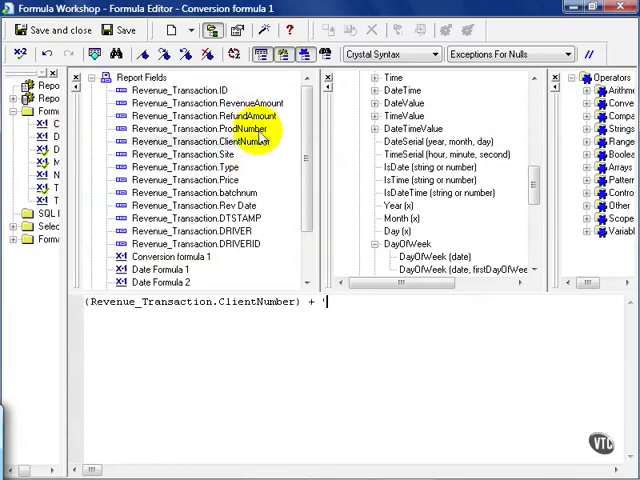
text(-)
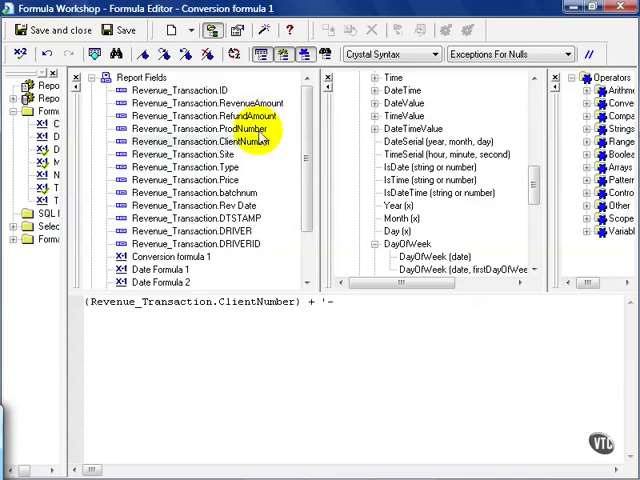
text(- ' +)
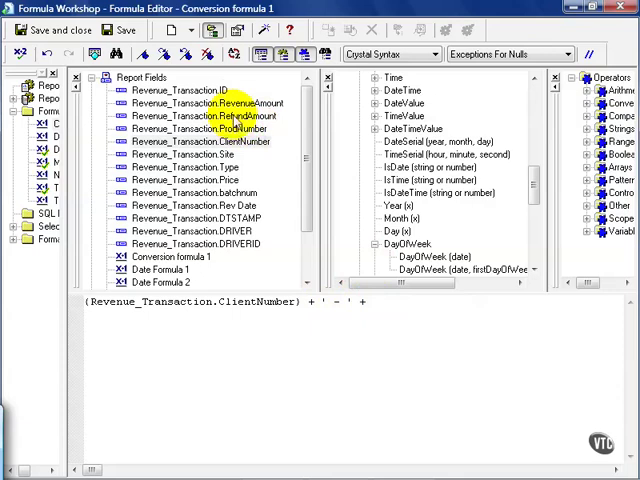
double_click(200, 103)
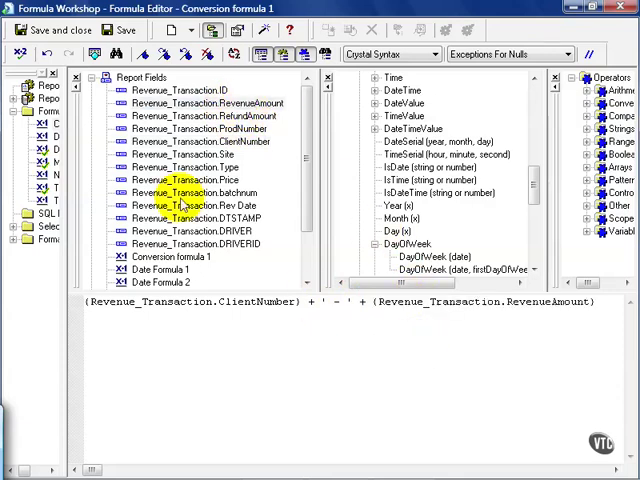
click(20, 54)
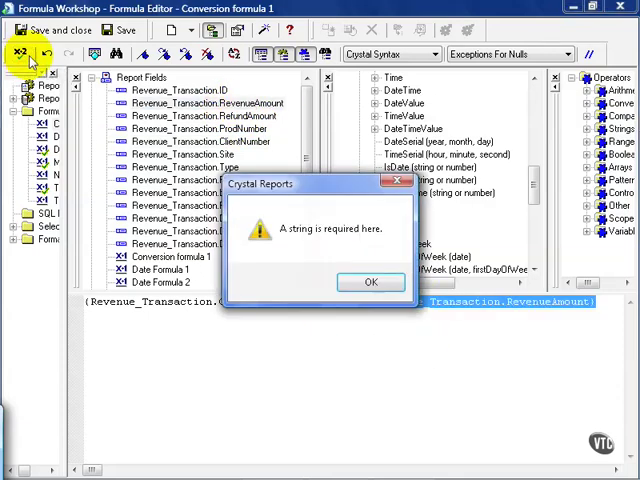
click(370, 282)
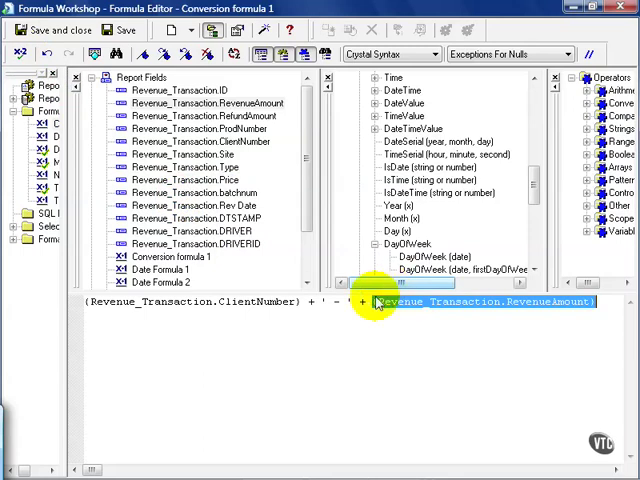
Wrap RevenueAmount in ToText(), confirm no errors, and save the formula.
click(372, 302)
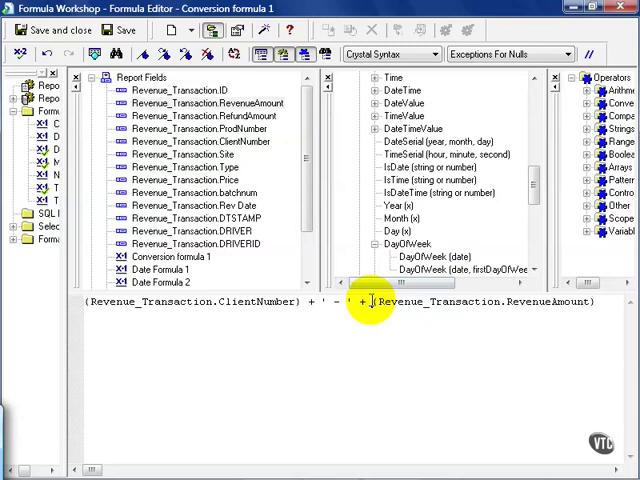
text(ToText()
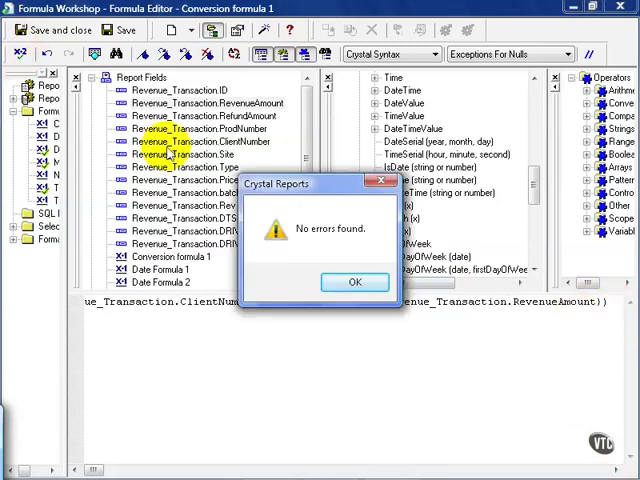
click(354, 282)
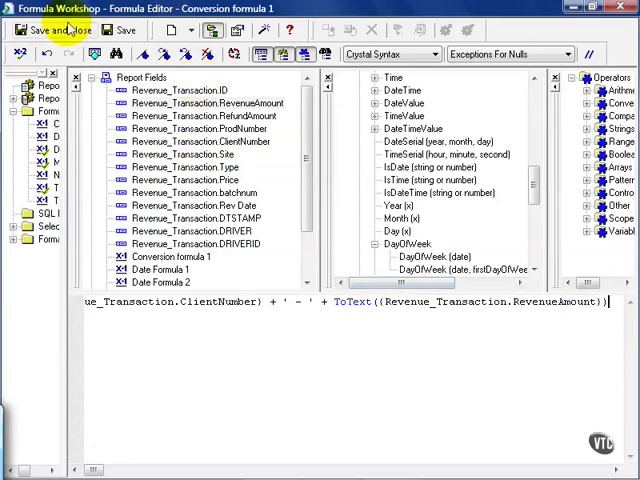
click(51, 29)
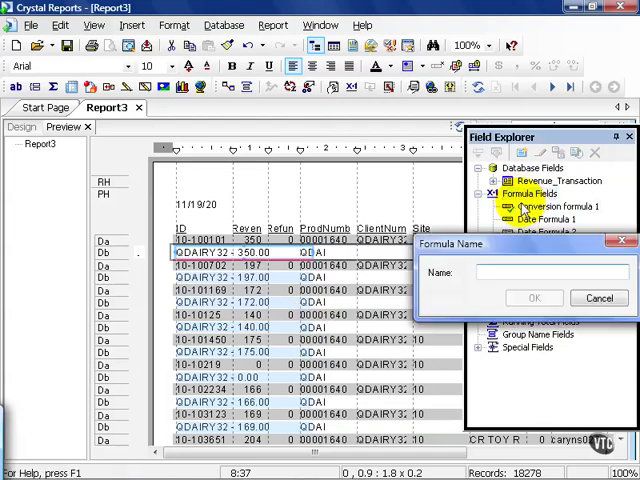
Name the new formula 'Conversion Formula 2'.
text(Conversion Formula 2)
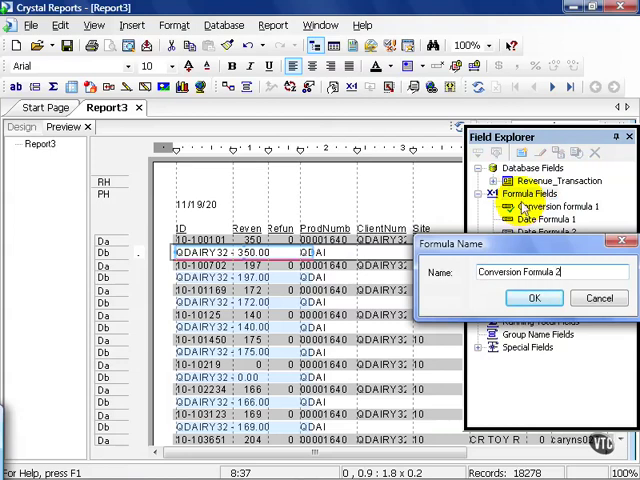
click(533, 298)
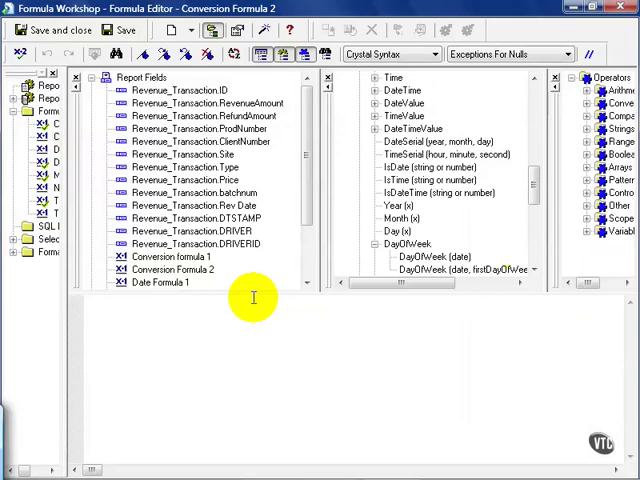
Write ToNumber({Revenue_Transaction.ClientNumber}), confirm no errors, and save the formula.
text(ToNumber)
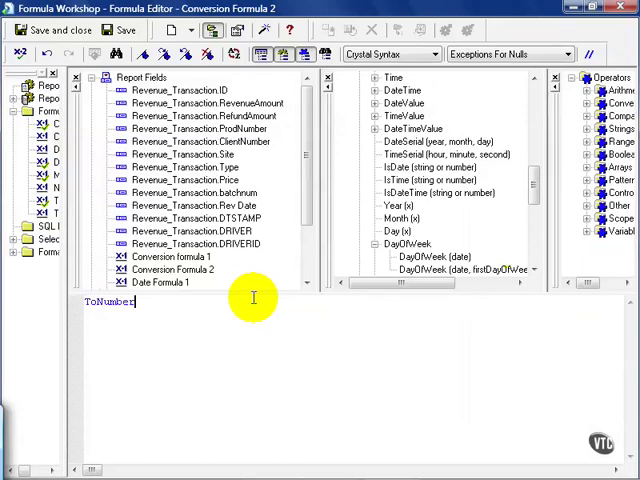
text(()
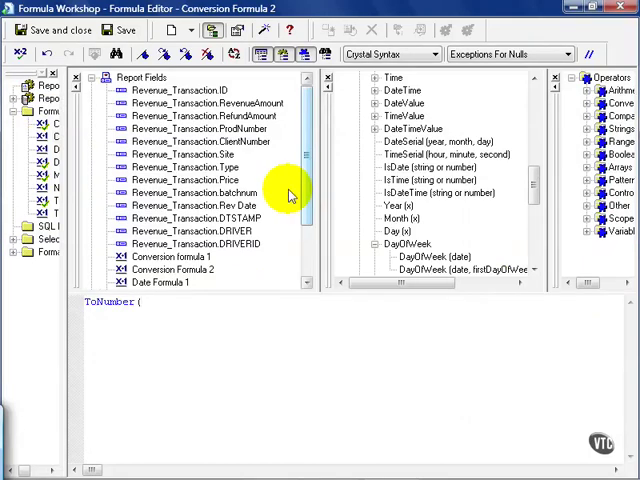
double_click(205, 141)
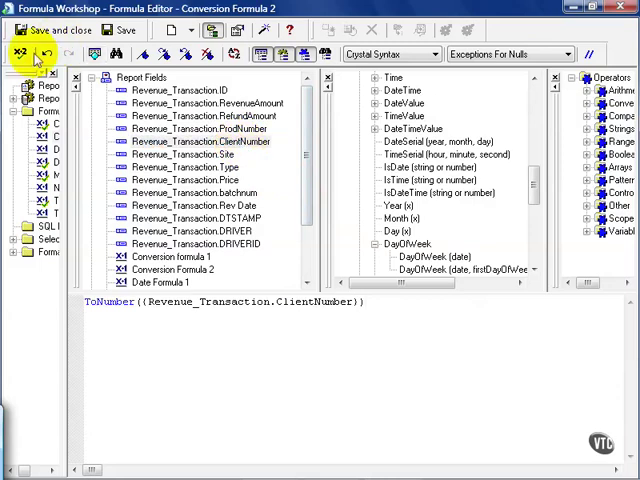
click(18, 54)
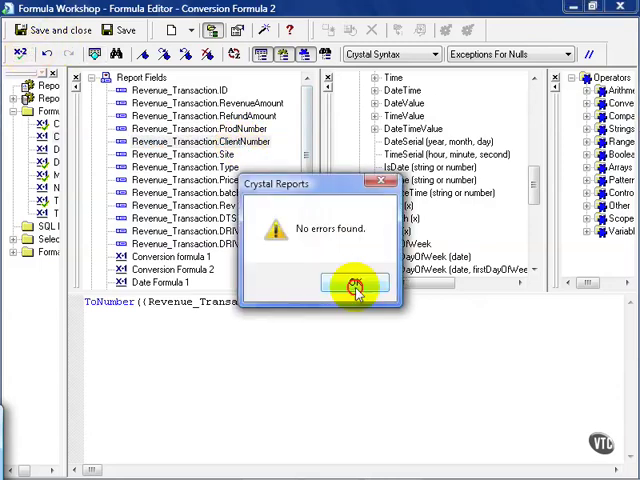
click(355, 283)
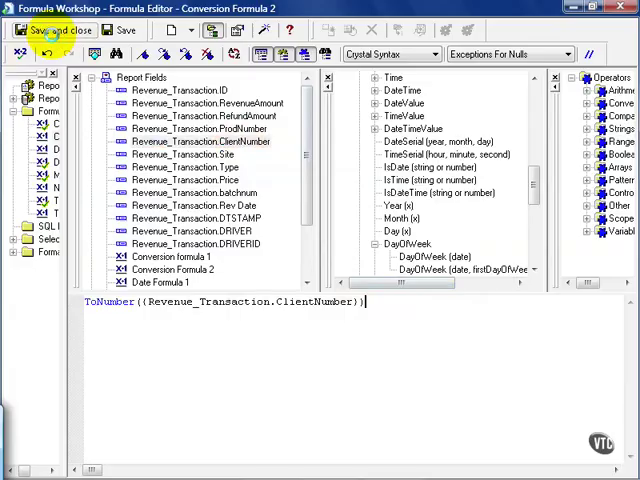
click(52, 29)
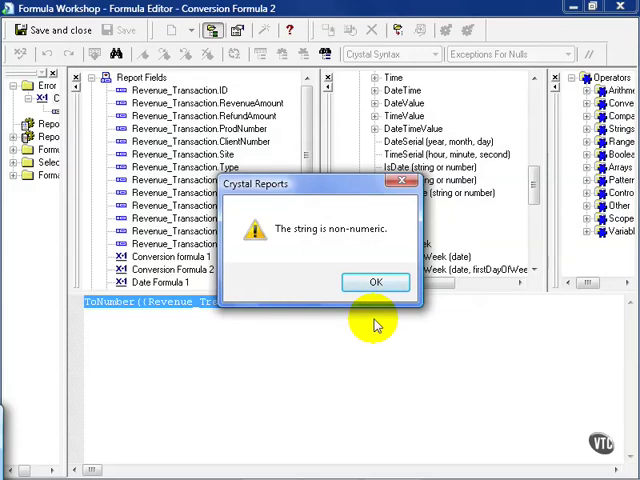
Dismiss the 'The string is non-numeric' error message.
click(375, 282)
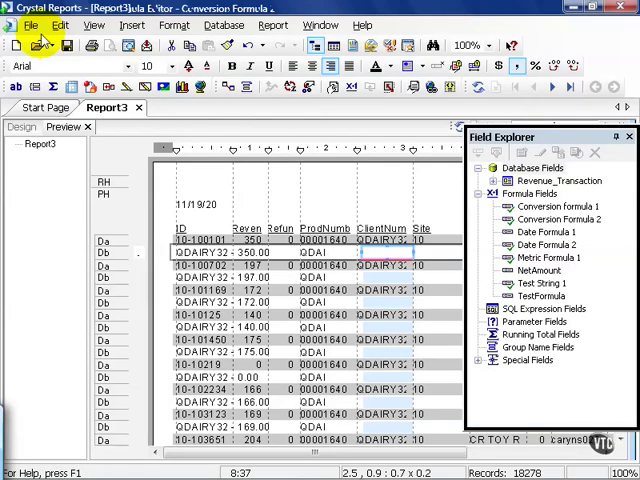
mouse_move(40, 47)
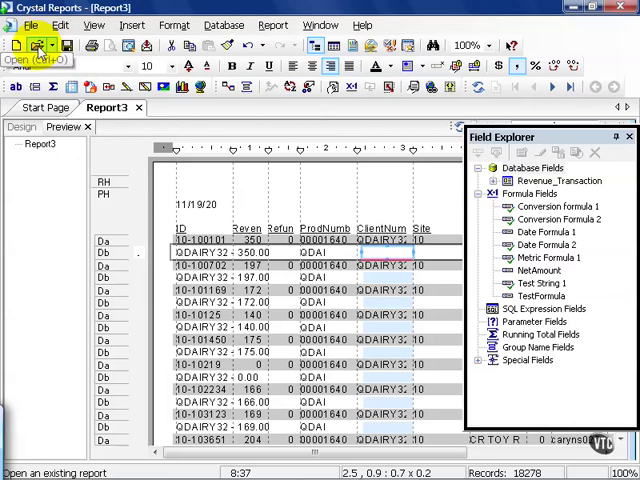